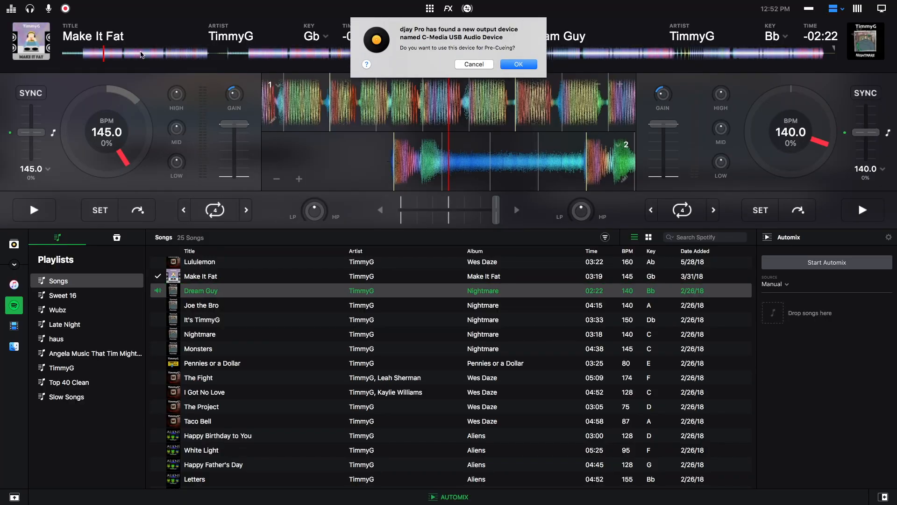
{"action": "mouse_move", "coordinate": [518, 64]}
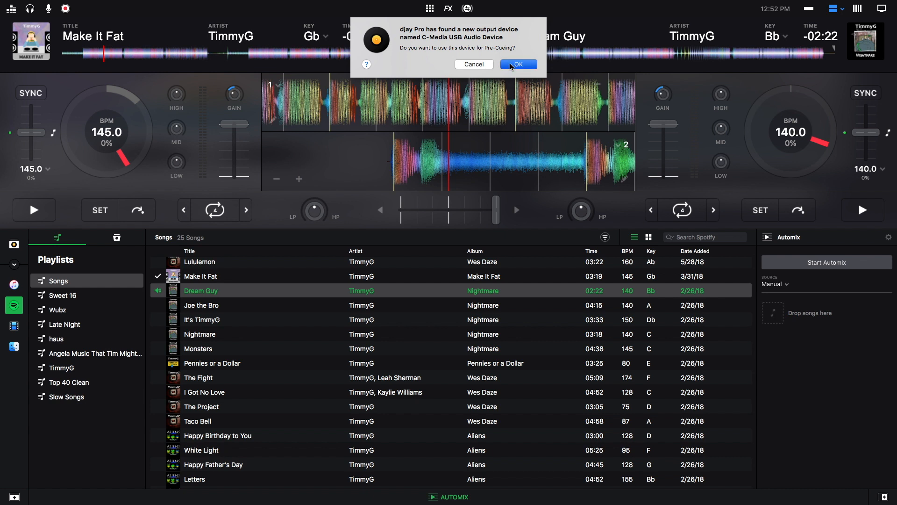
- Accept the newly found C-Media USB Audio Device for pre-cueing in the alert
{"action": "left_click", "coordinate": [519, 64]}
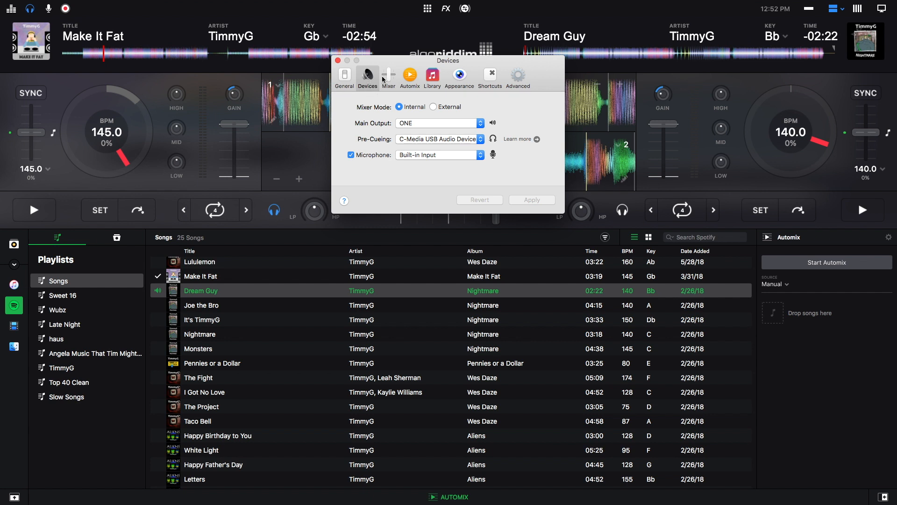
{"action": "mouse_move", "coordinate": [413, 125]}
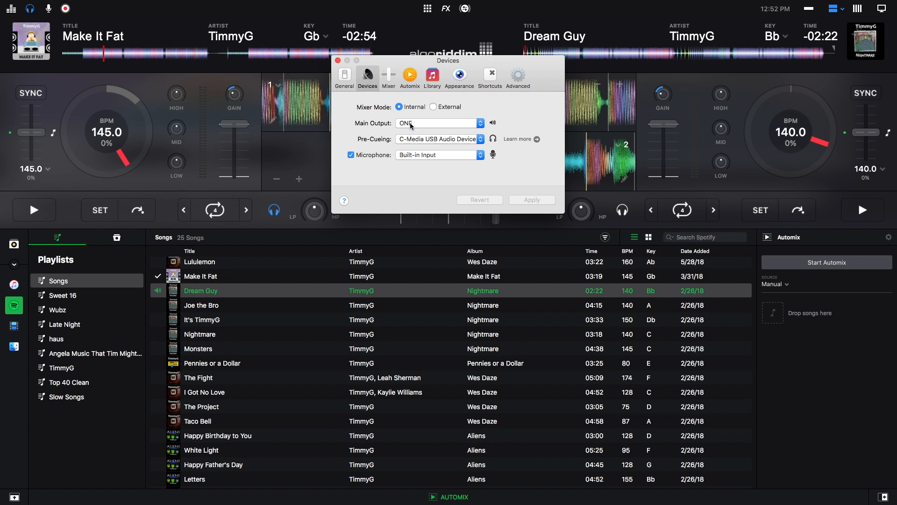
{"action": "mouse_move", "coordinate": [409, 125]}
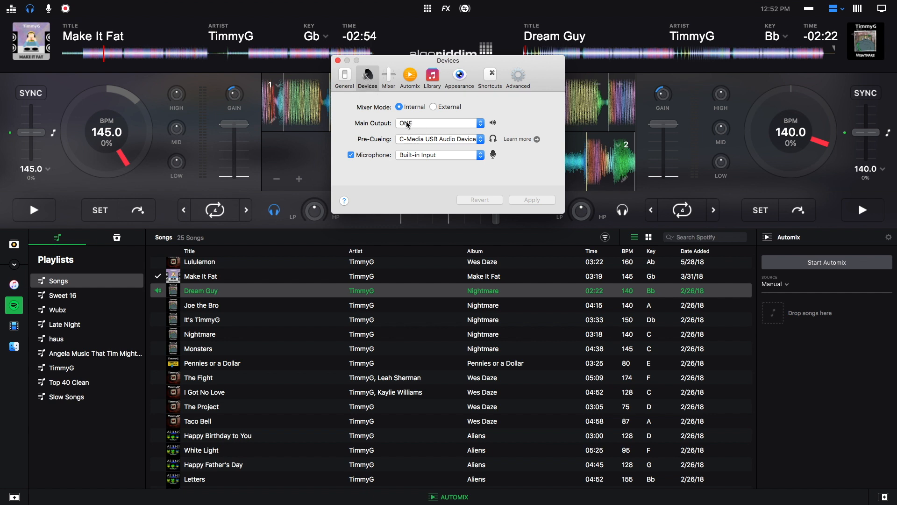
{"action": "mouse_move", "coordinate": [411, 127]}
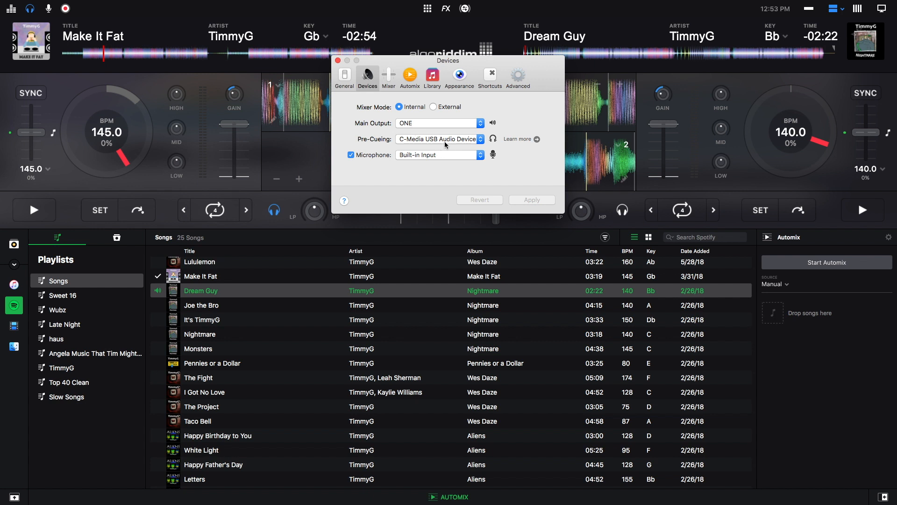
{"action": "mouse_move", "coordinate": [464, 145]}
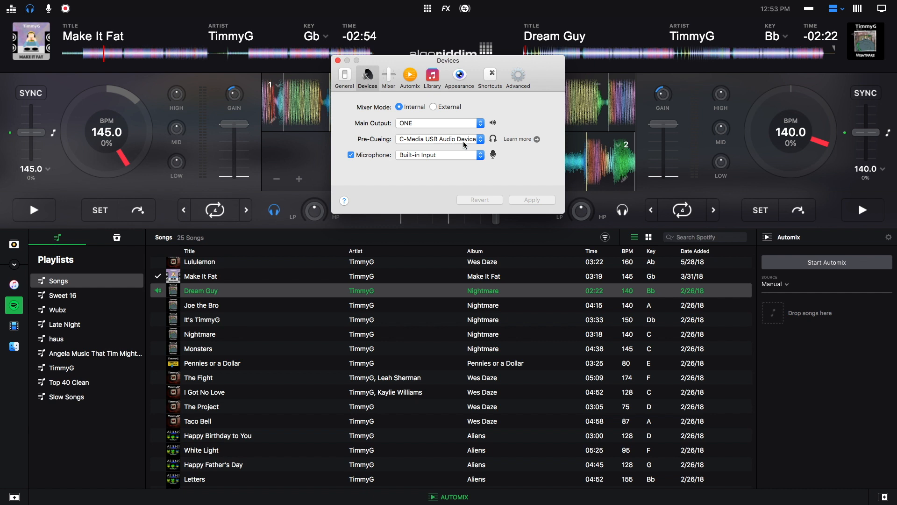
{"action": "mouse_move", "coordinate": [462, 141]}
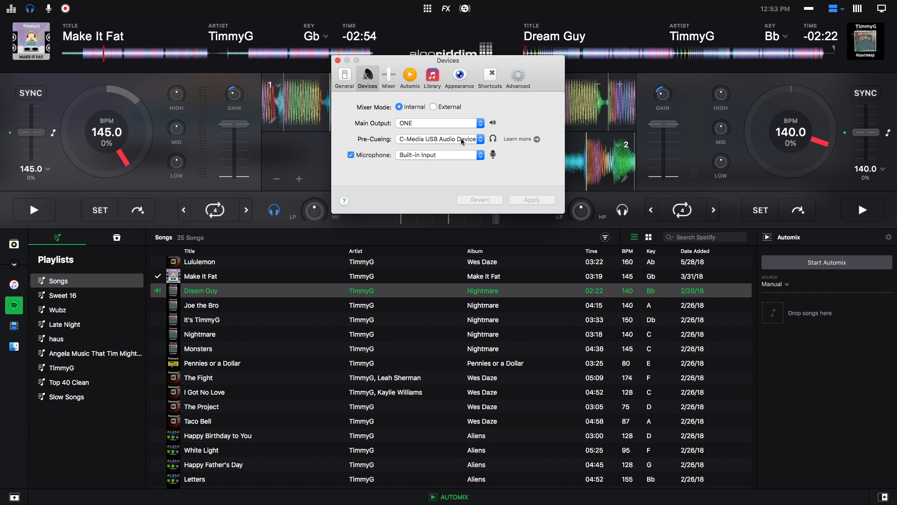
- Route Main Output to C-Media USB Audio Device and Pre-Cueing to Built-in Output
{"action": "left_click", "coordinate": [440, 139]}
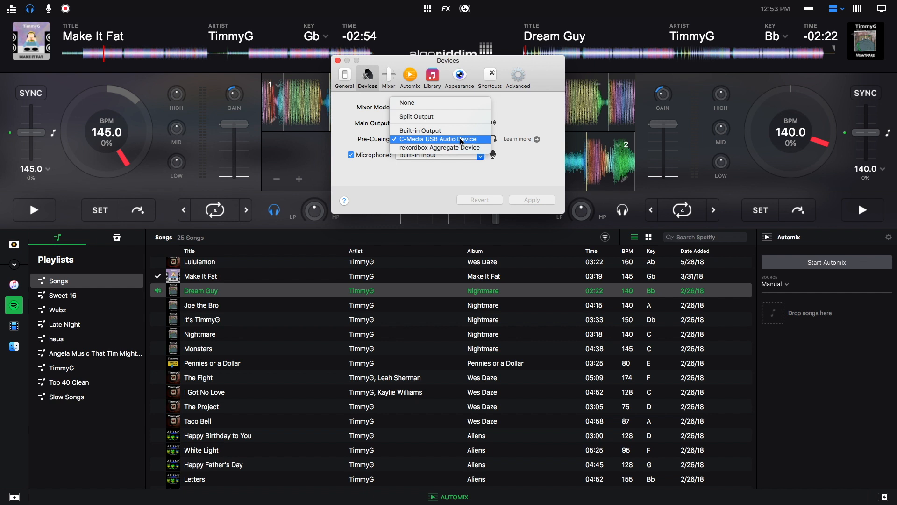
{"action": "left_click", "coordinate": [439, 139]}
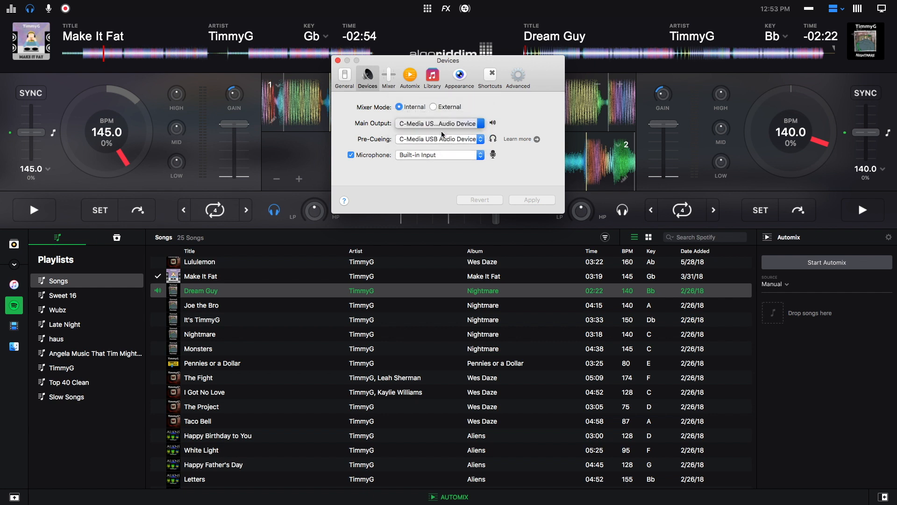
{"action": "left_click", "coordinate": [439, 139]}
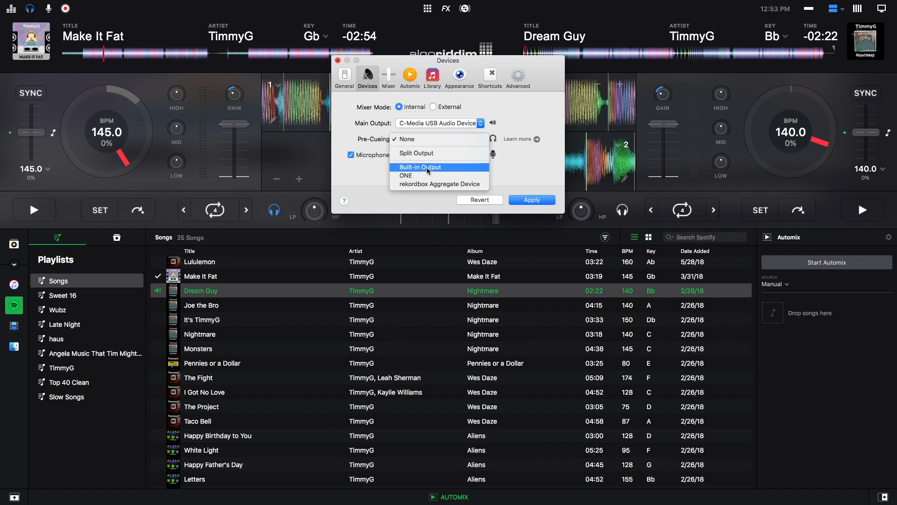
{"action": "mouse_move", "coordinate": [417, 183]}
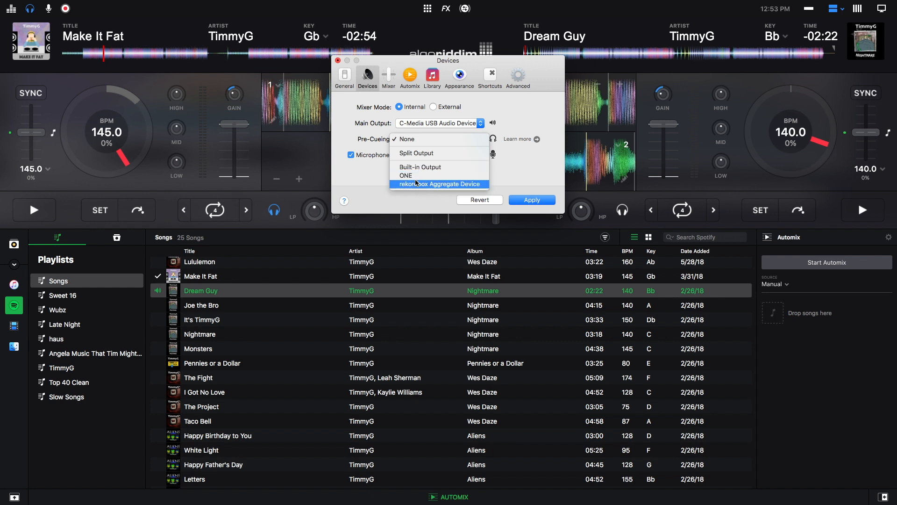
{"action": "mouse_move", "coordinate": [418, 169]}
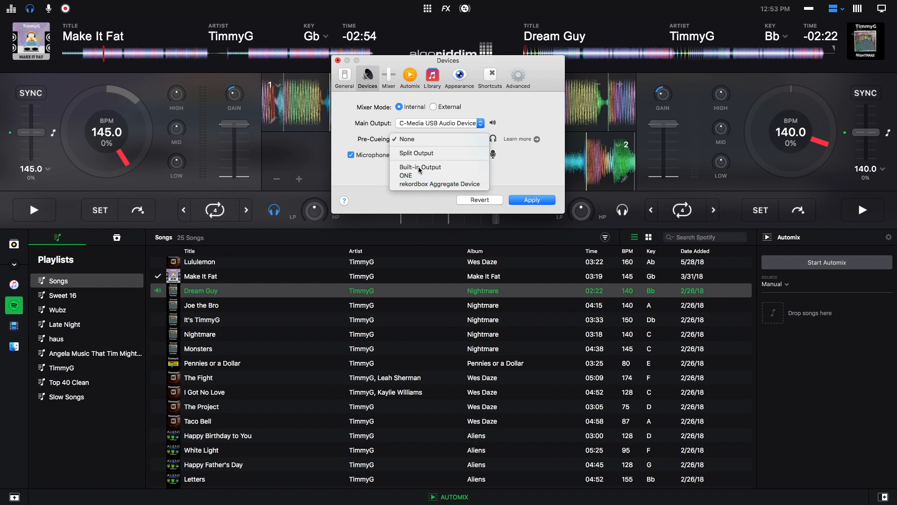
{"action": "left_click", "coordinate": [420, 166]}
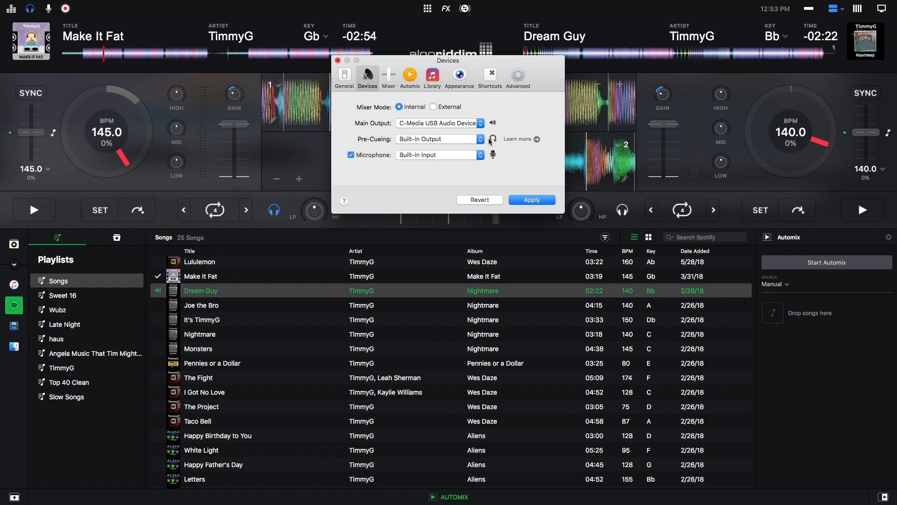